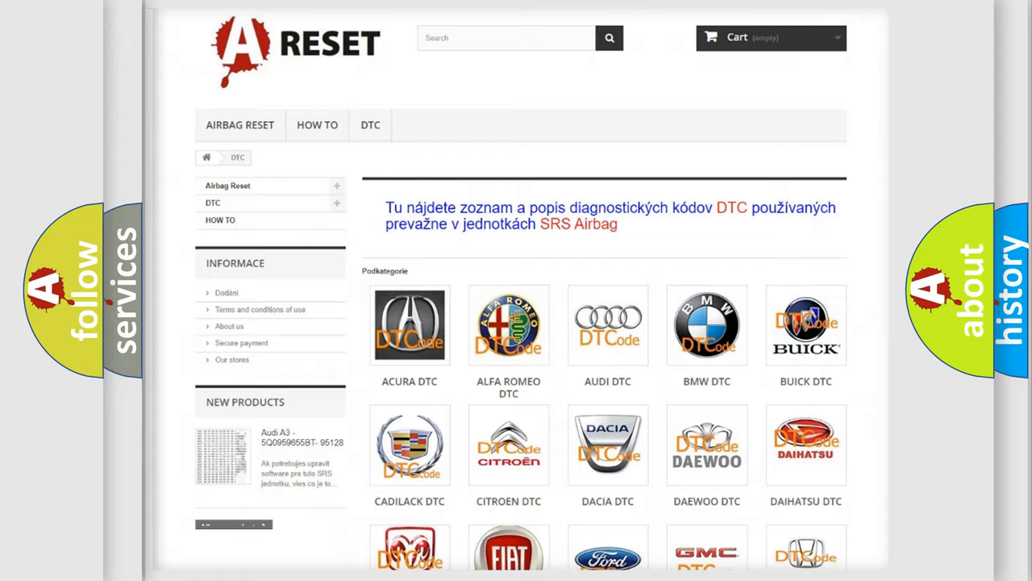
# Step: Open the FIAT DTC tile and scroll through the Fiat fault code list
pyautogui.scroll(-3)
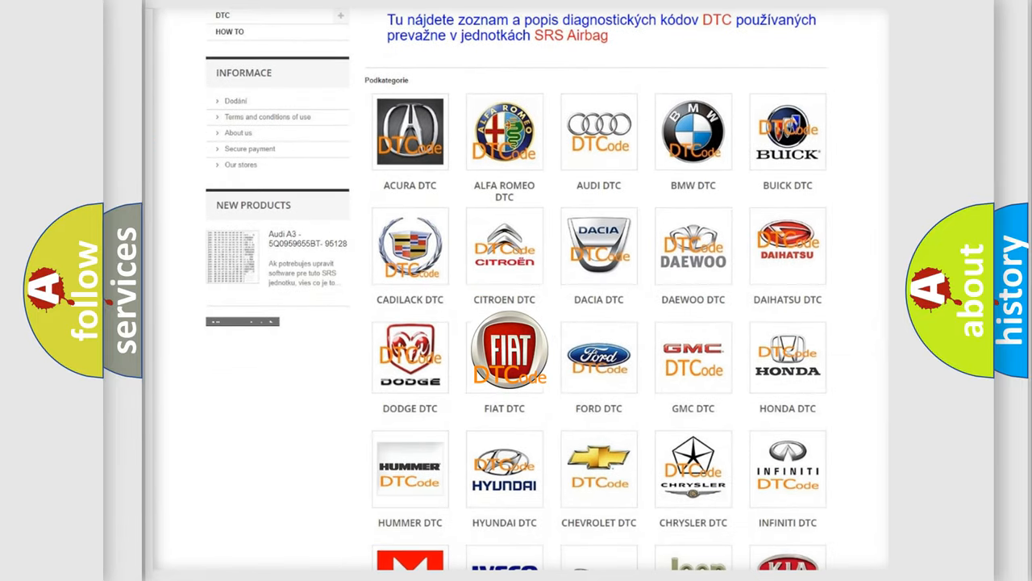
pyautogui.click(504, 351)
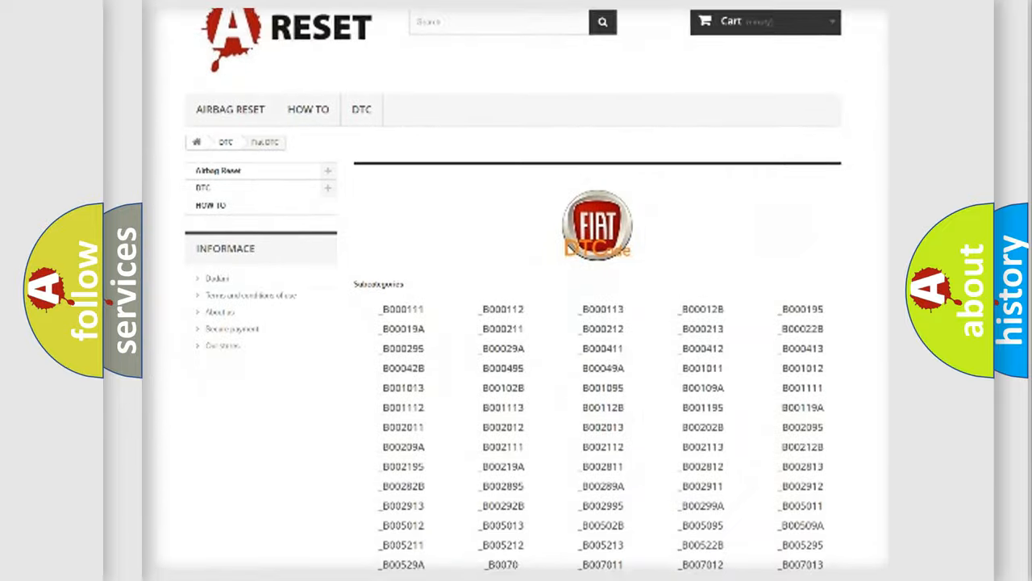
pyautogui.scroll(-3)
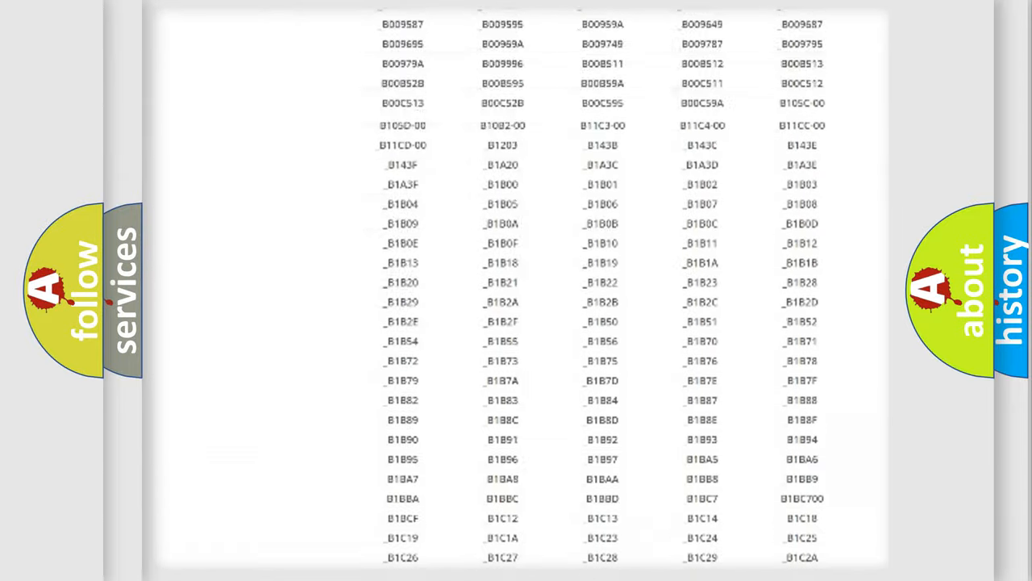
pyautogui.scroll(3)
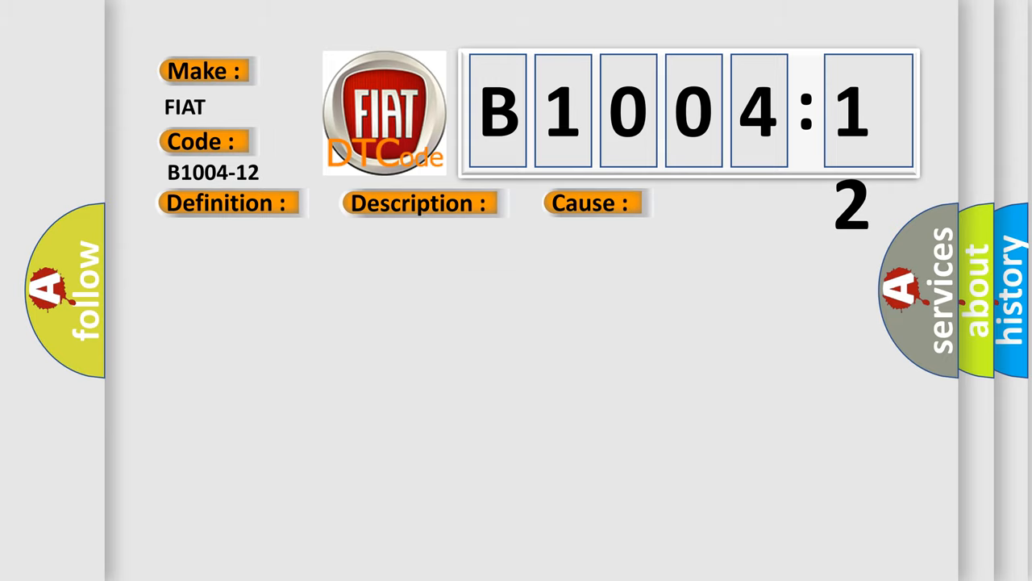
# Step: Reveal the B1004-12 definition 'Circuit Short To Battery' and its description
pyautogui.click(226, 203)
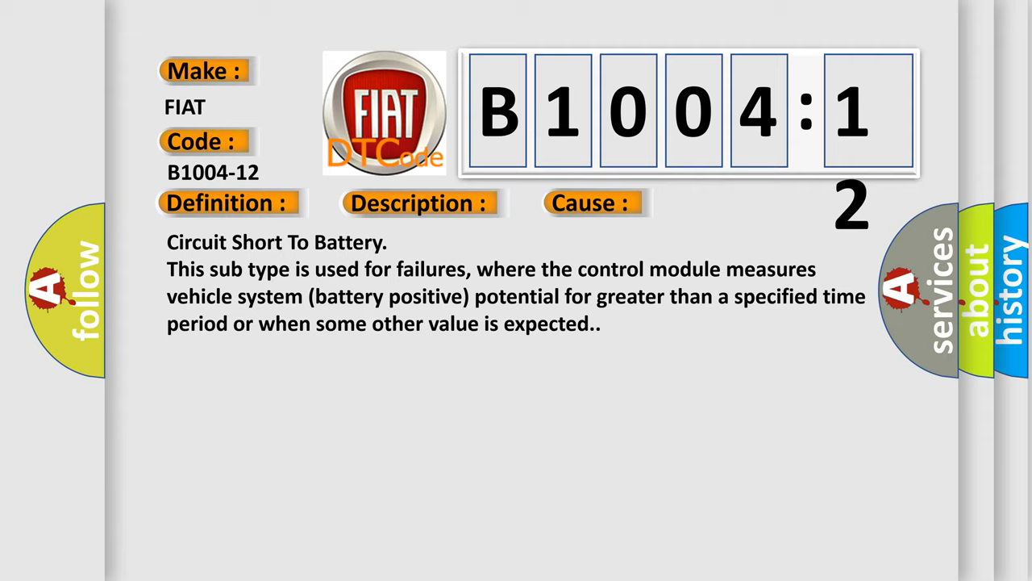